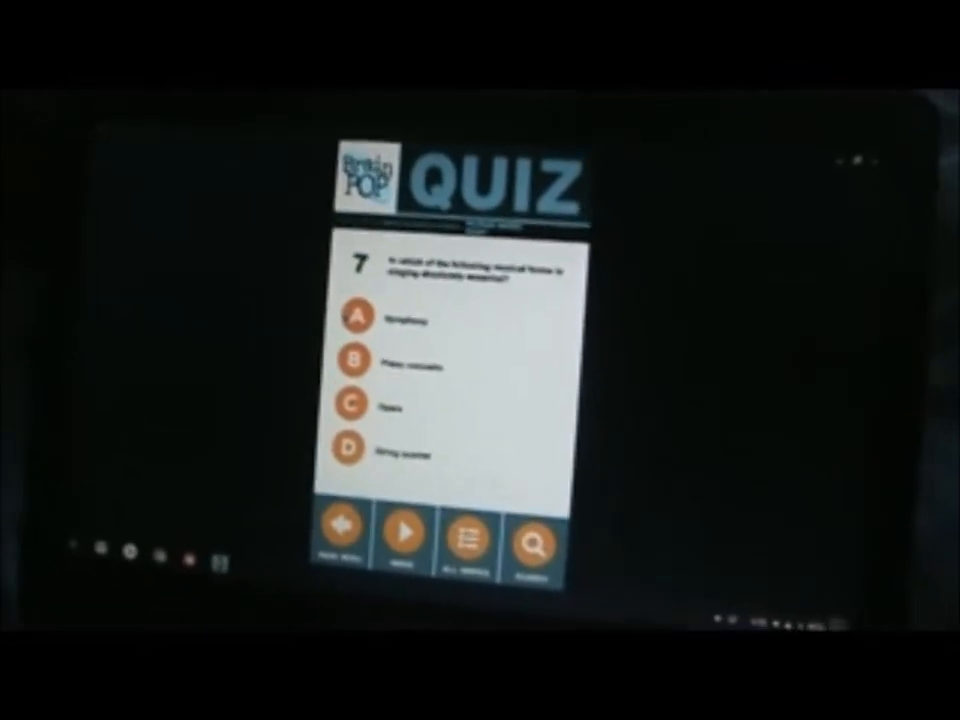
- Submit an answer to question 7 to reach question 8 on Mozart's eventual country
left_click(406, 539)
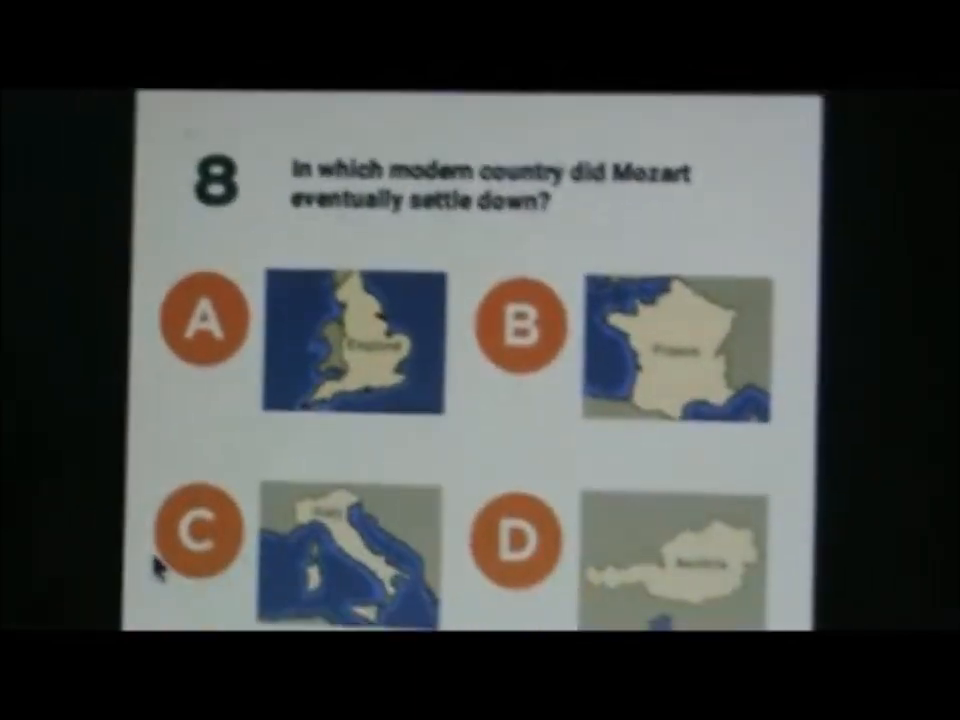